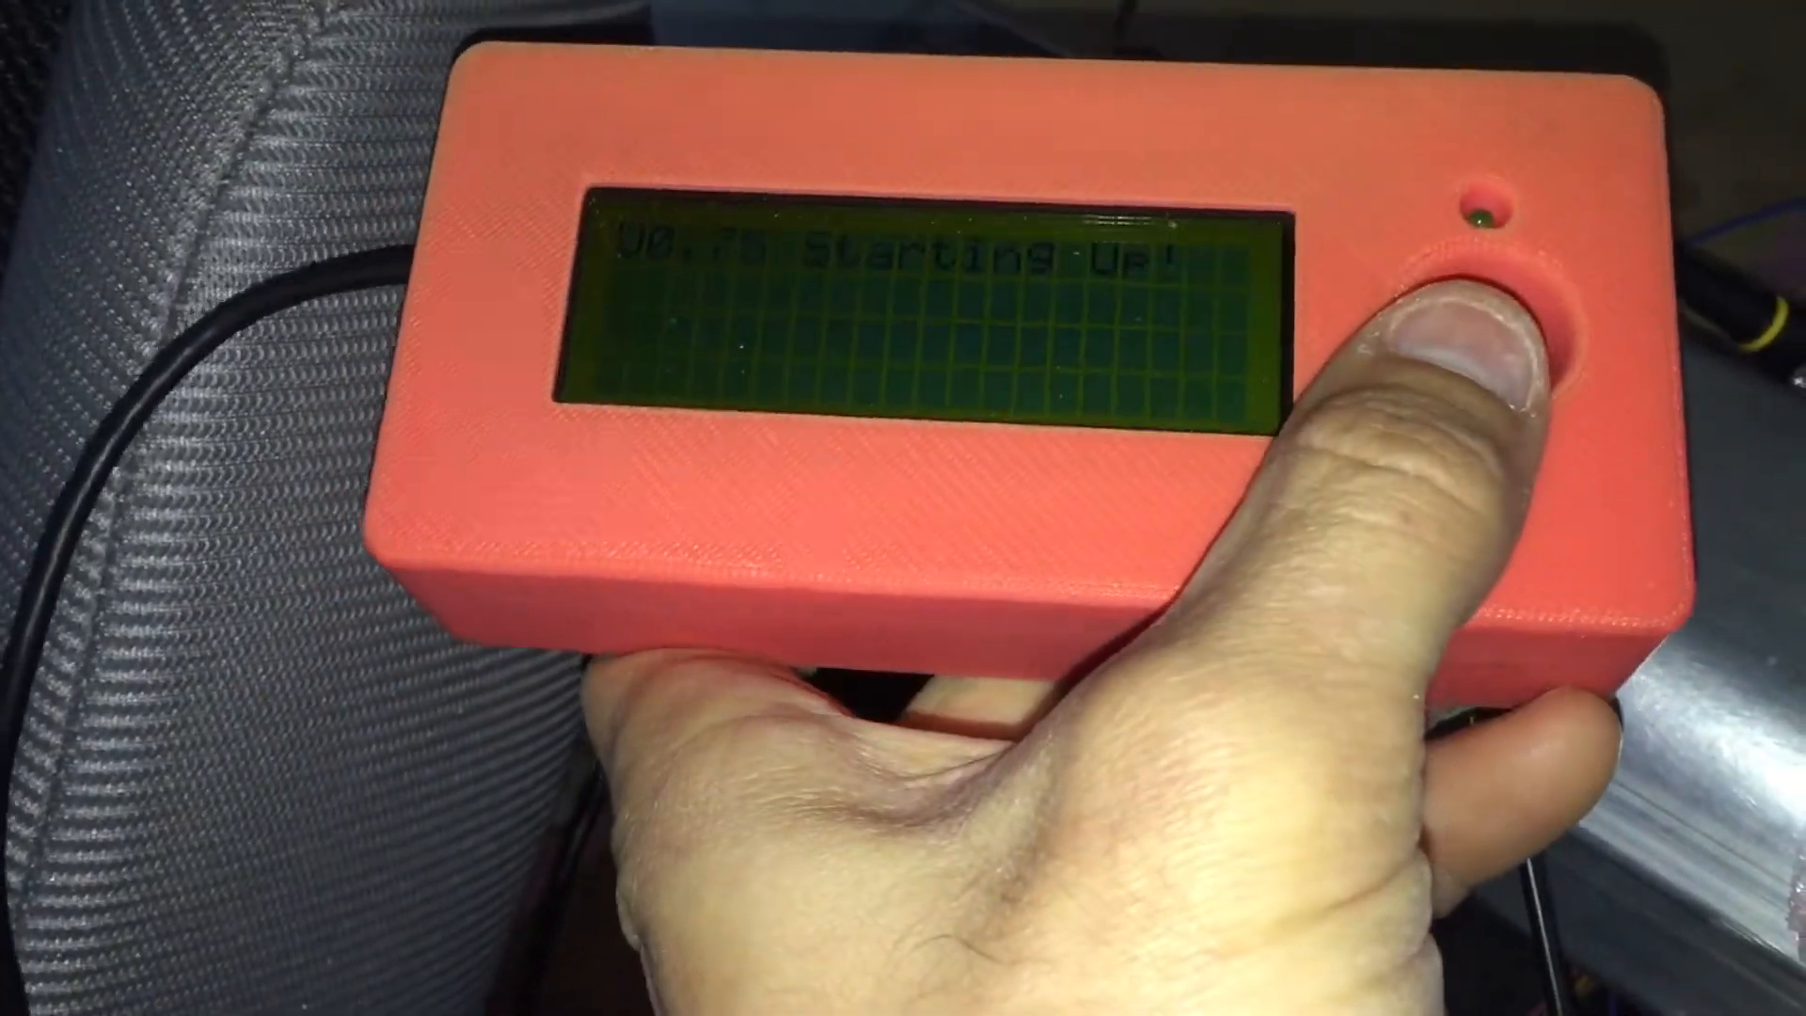
Dismiss the 'Starting Up!' screen to show readings like Bvo 146, Soc 28.1, Map 97
{"action": "left_click", "coordinate": [1474, 358]}
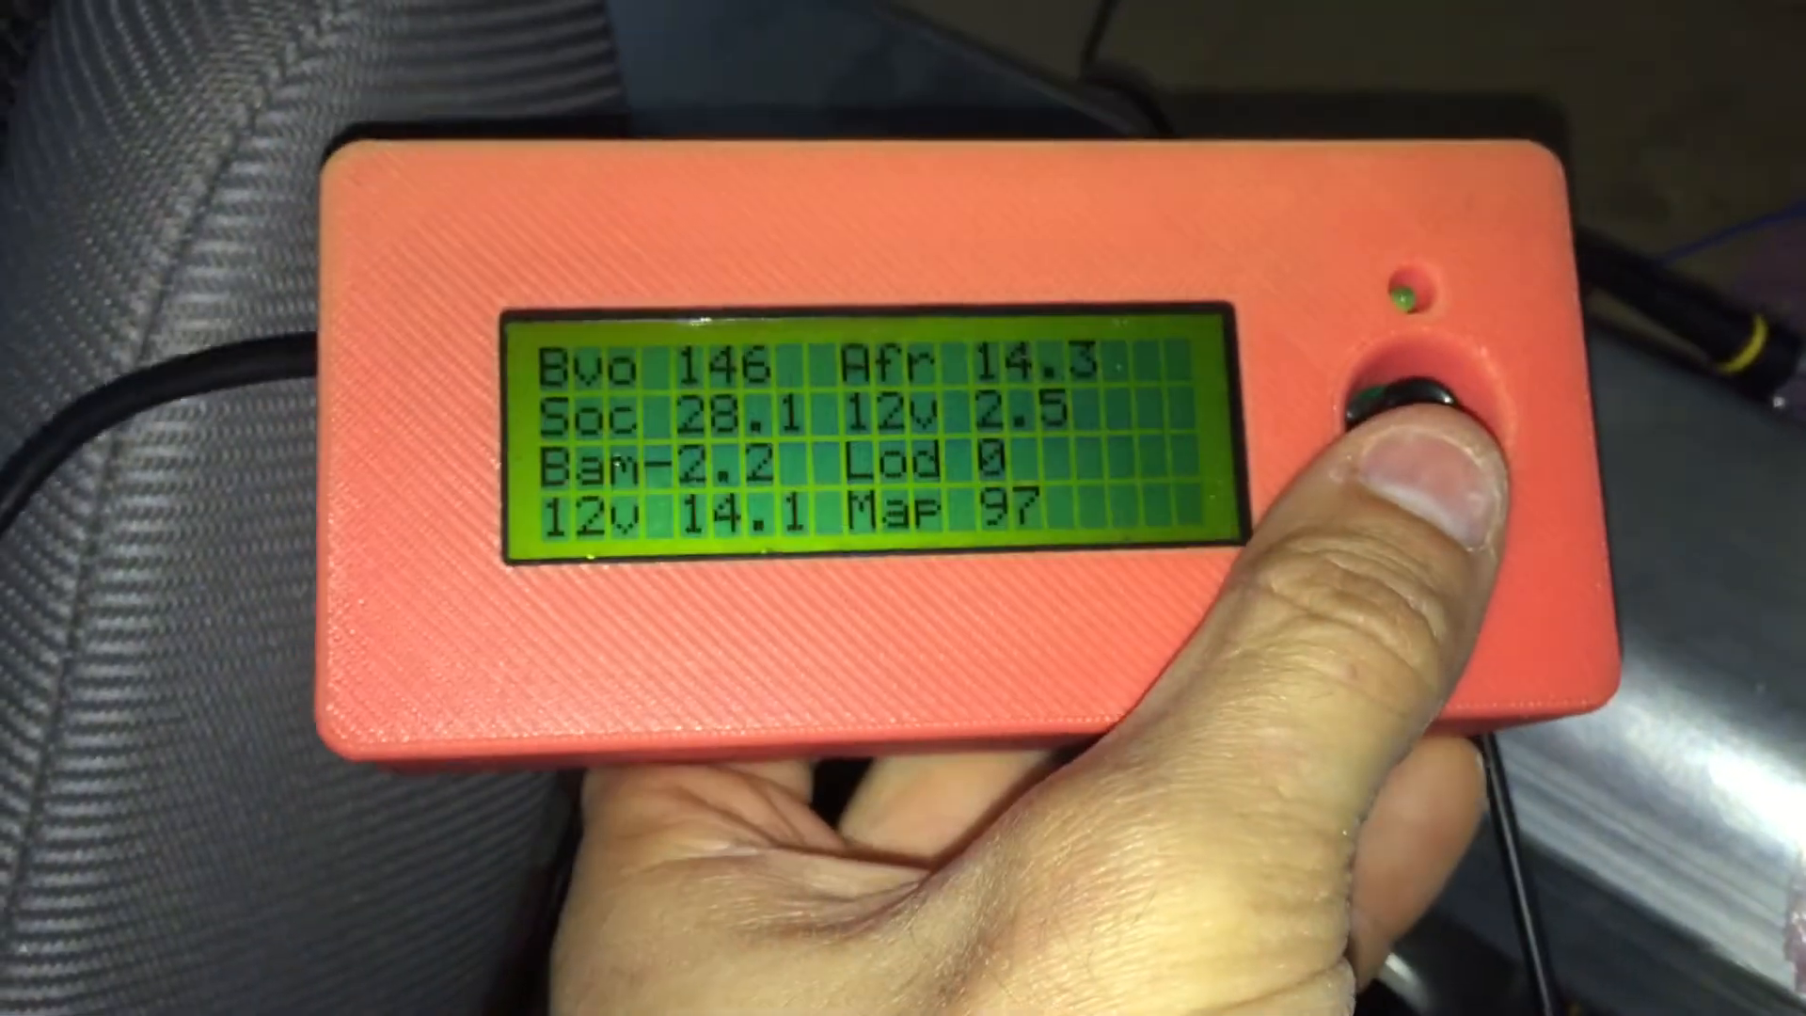